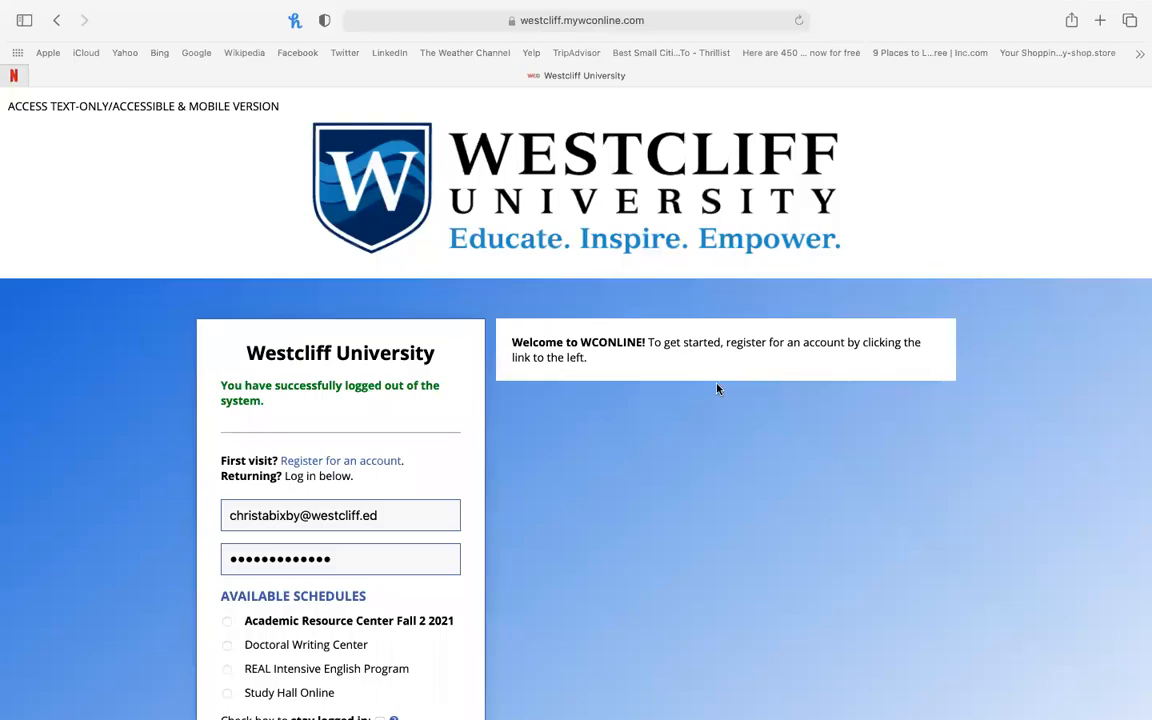
mouse_move(704, 442)
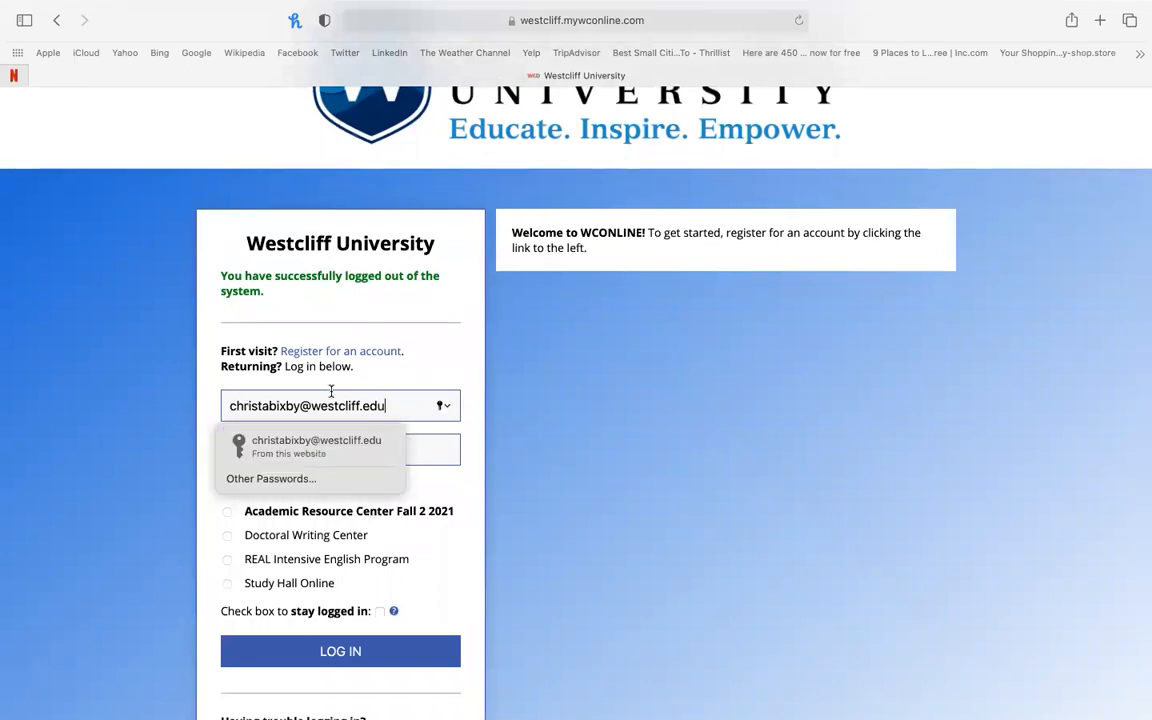
mouse_move(308, 364)
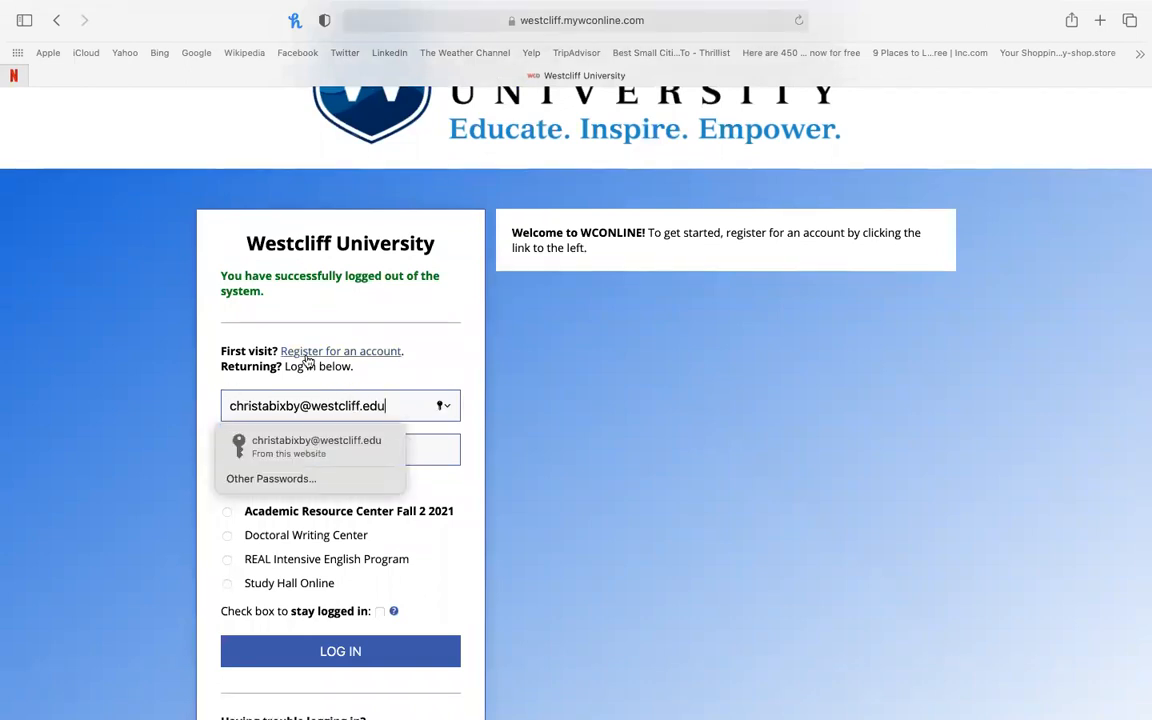
mouse_move(318, 356)
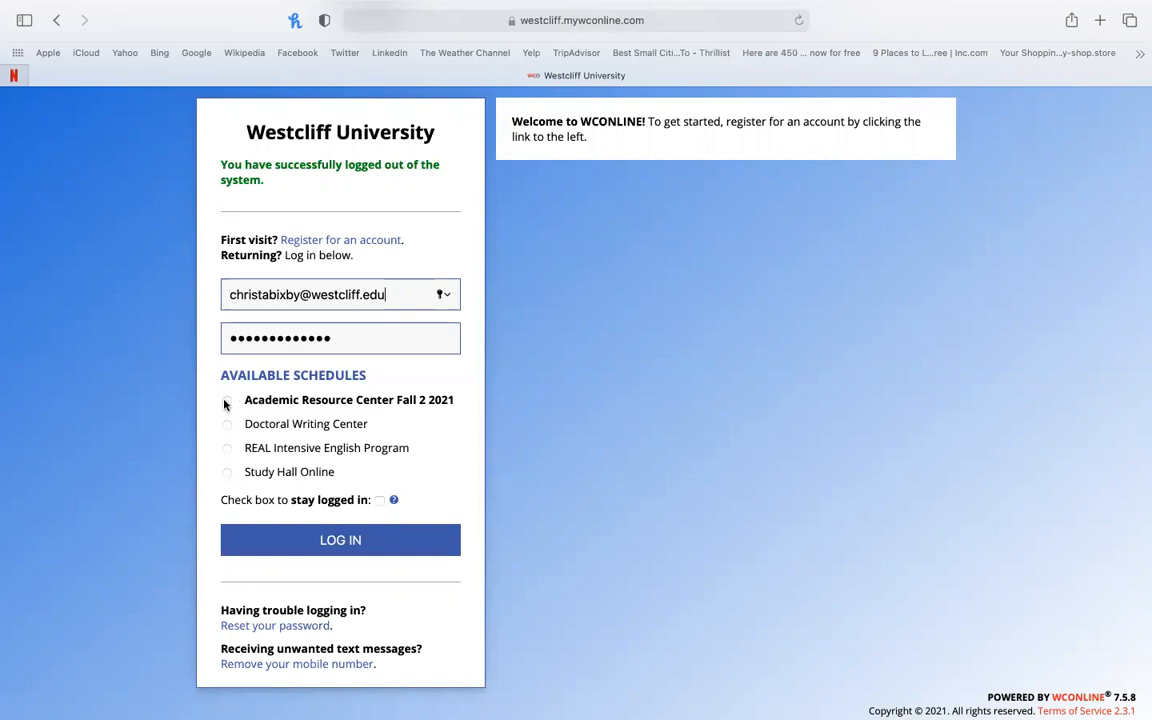
Log in to the Academic Resource Center Fall 2 2021 schedule
click(226, 400)
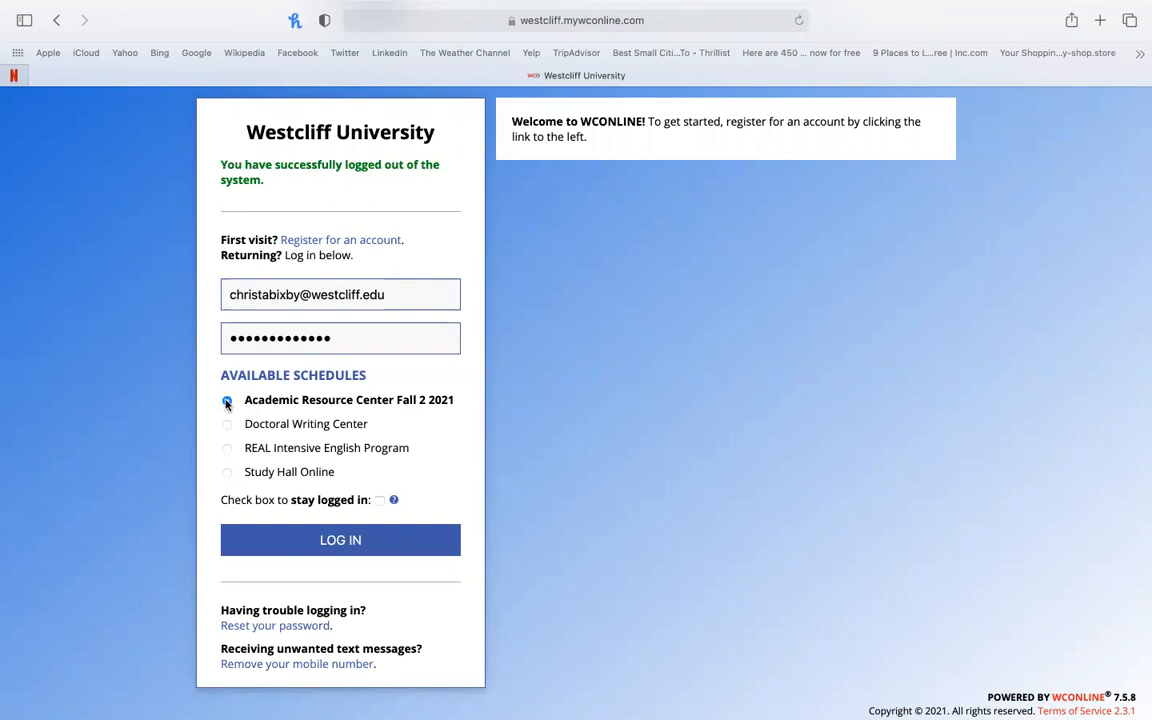
click(226, 400)
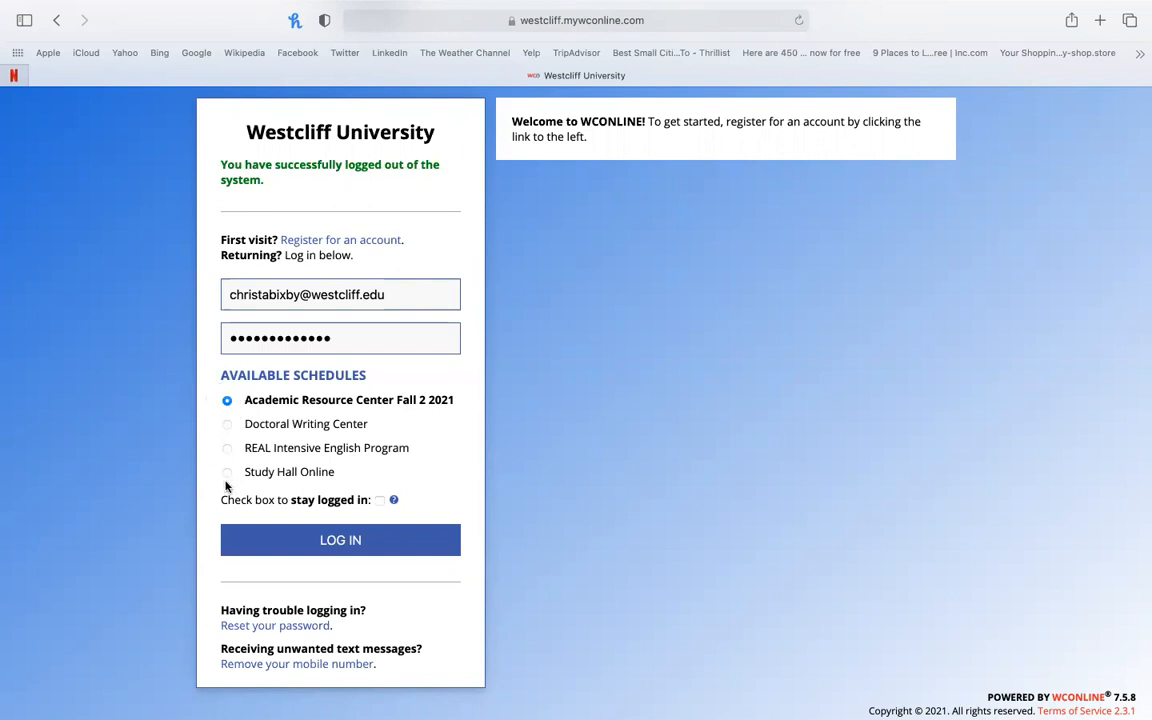
click(340, 540)
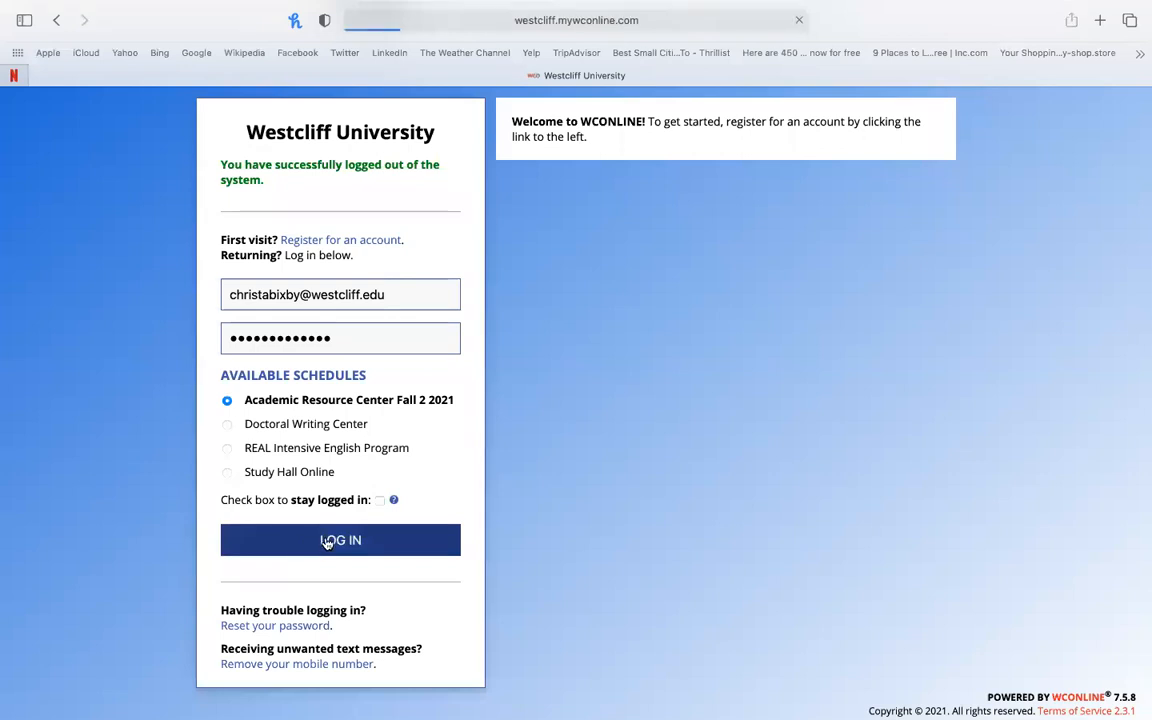
click(340, 540)
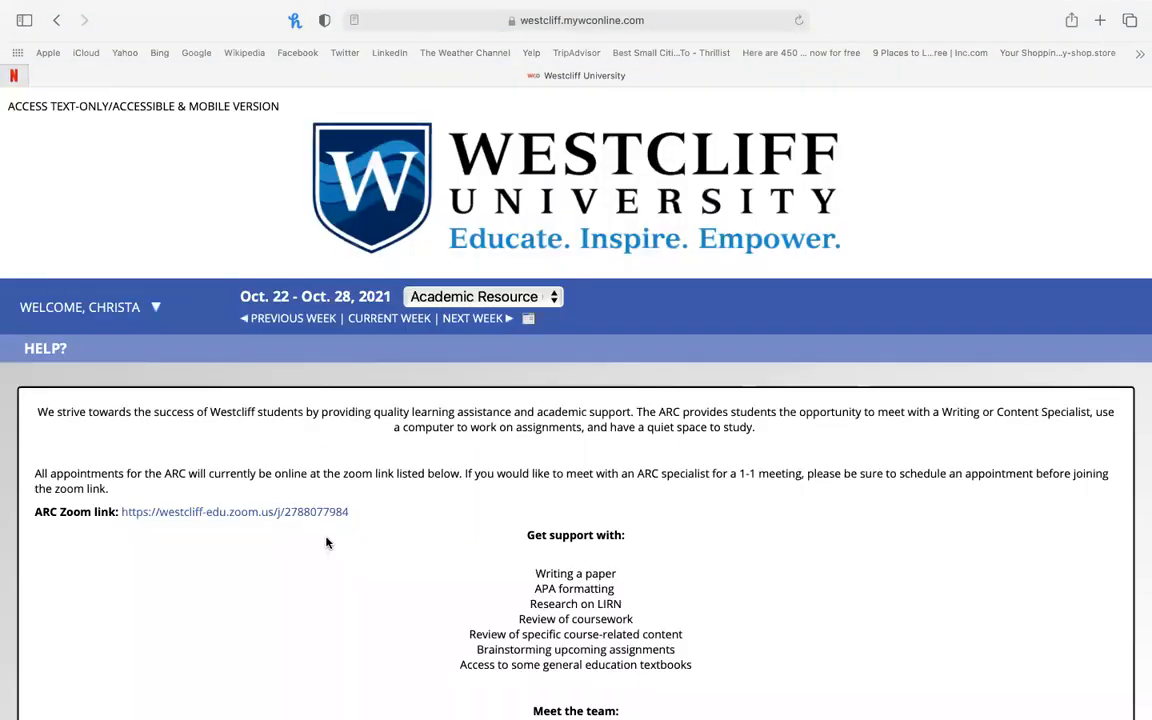
scroll(down, 3)
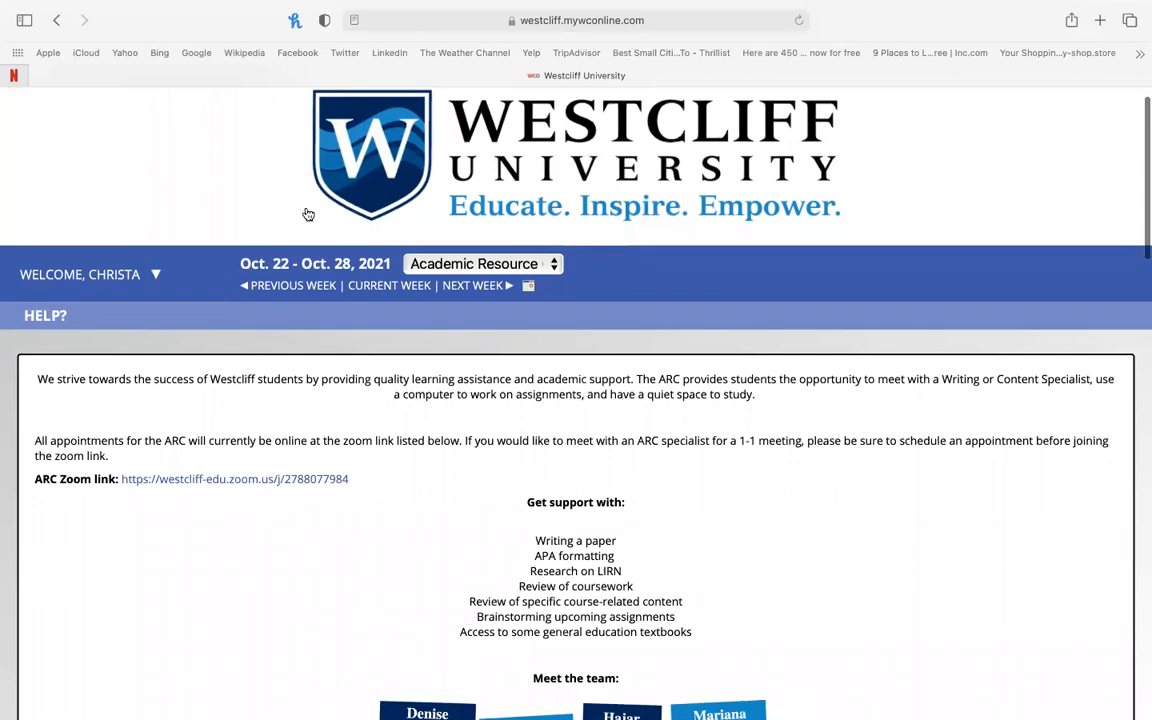
mouse_move(480, 298)
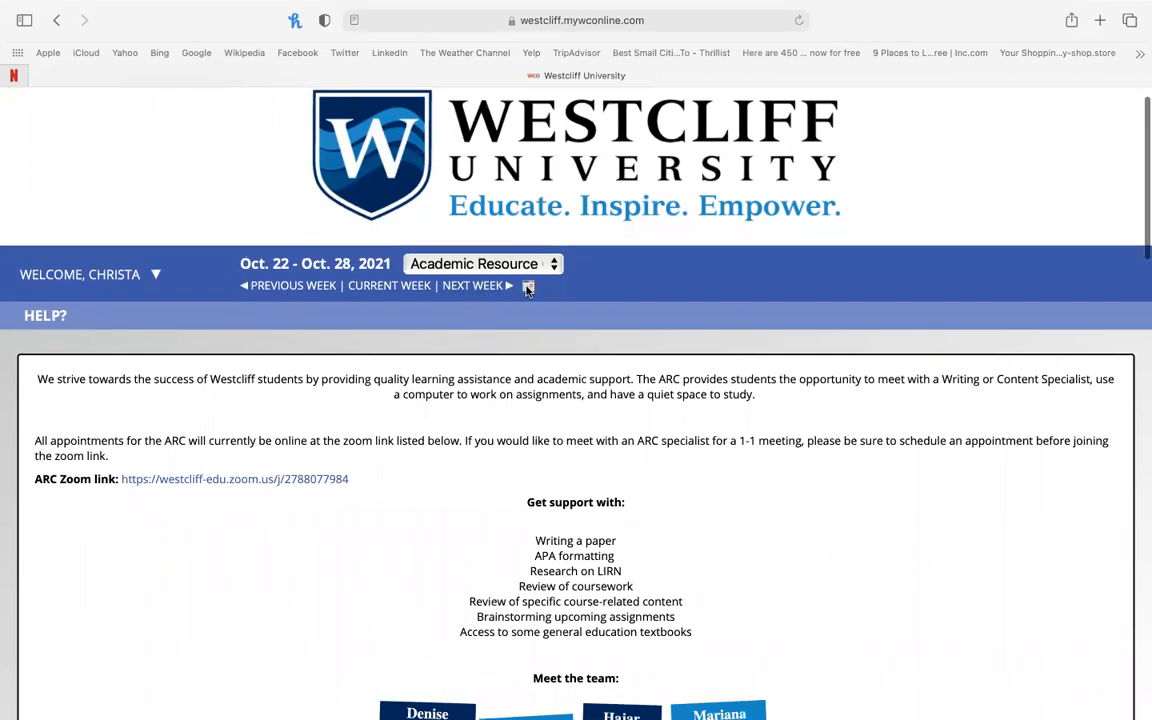
click(508, 284)
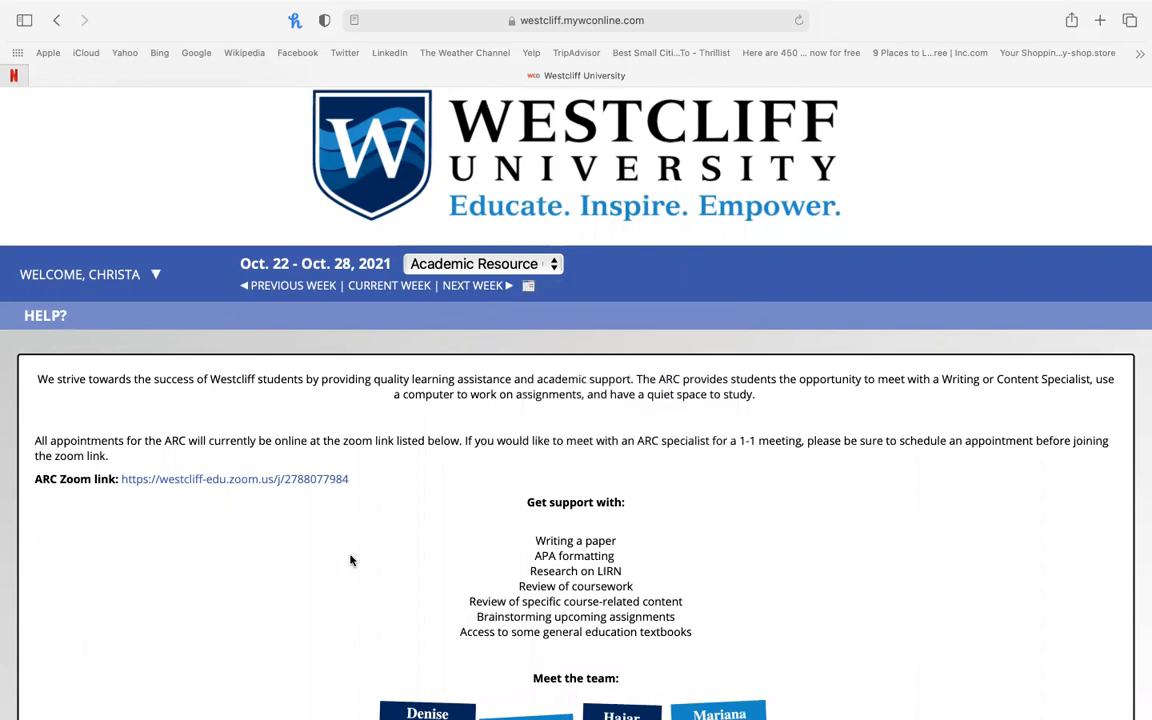
Select Carlos's 8:00am cell on Monday Oct. 25 to begin a new appointment
scroll(down, 3)
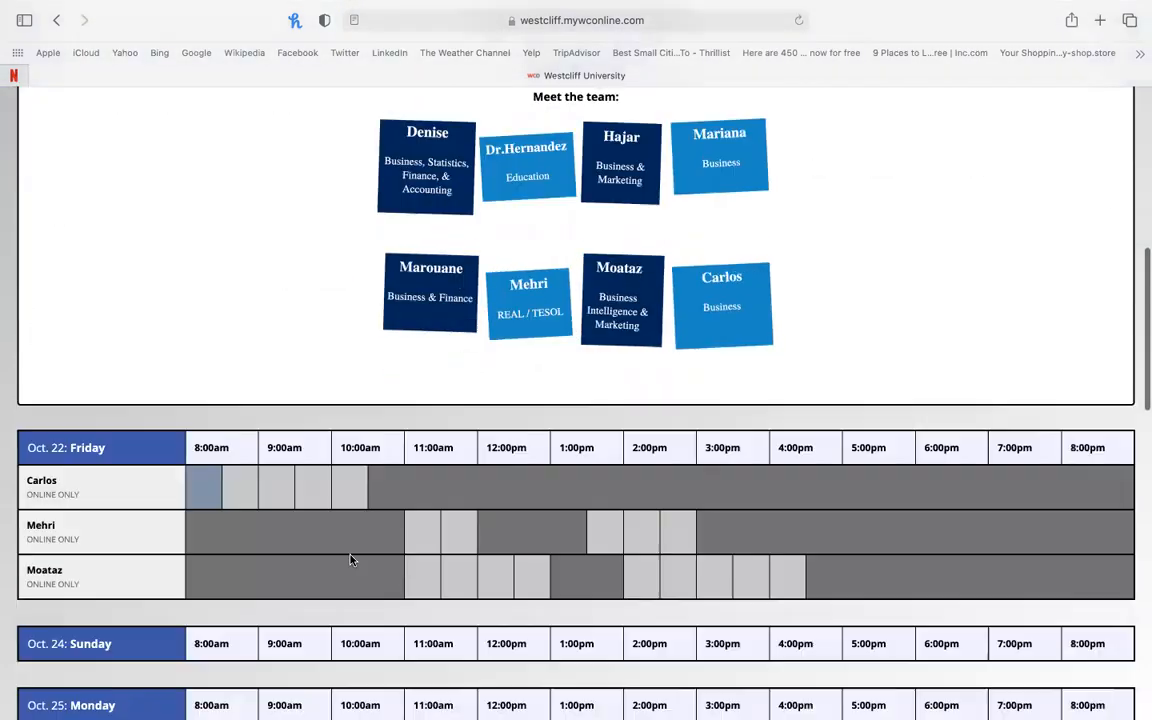
scroll(down, 3)
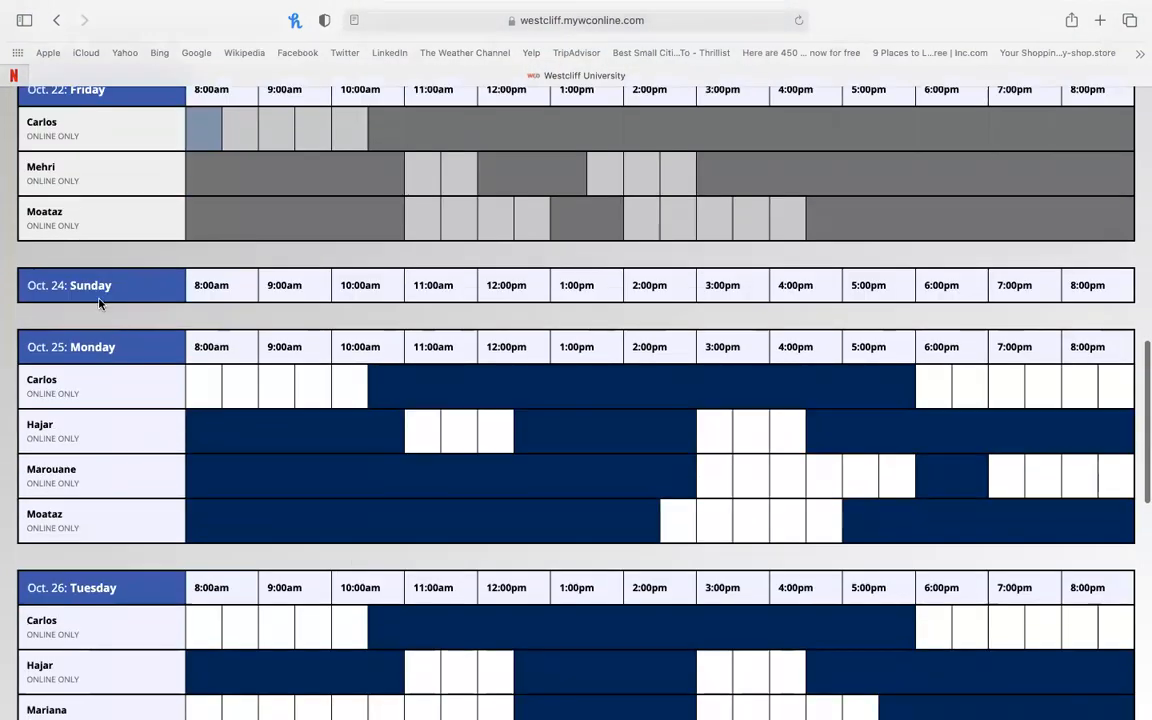
scroll(down, 3)
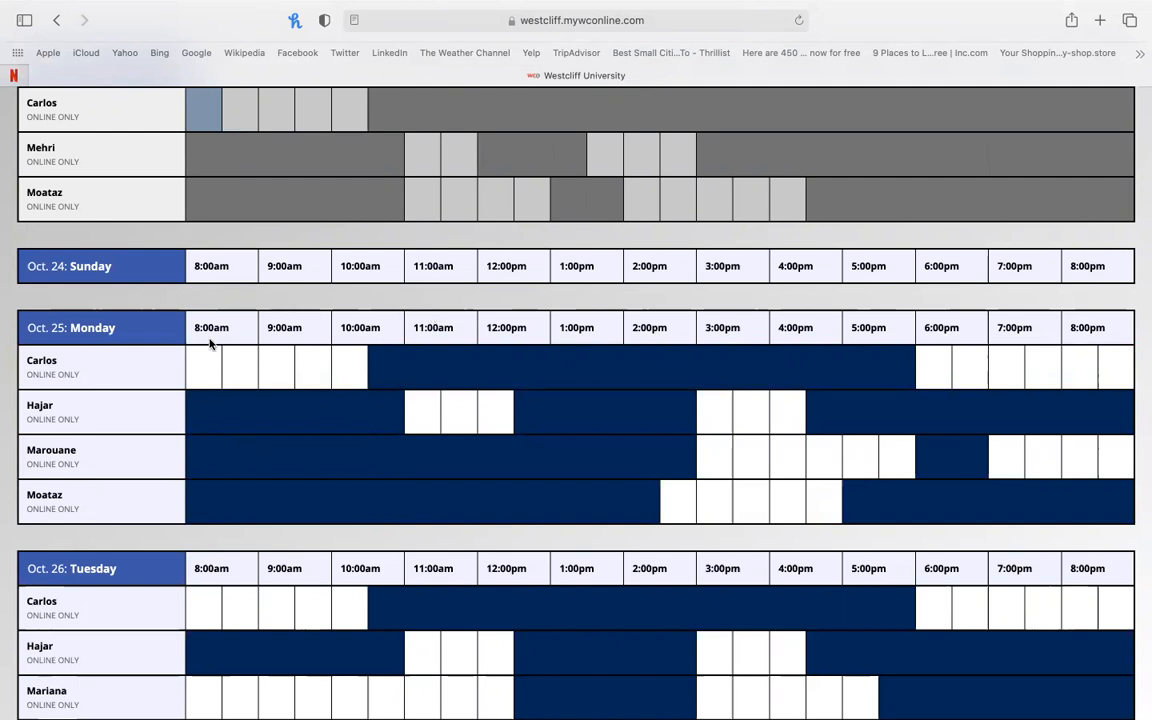
mouse_move(284, 368)
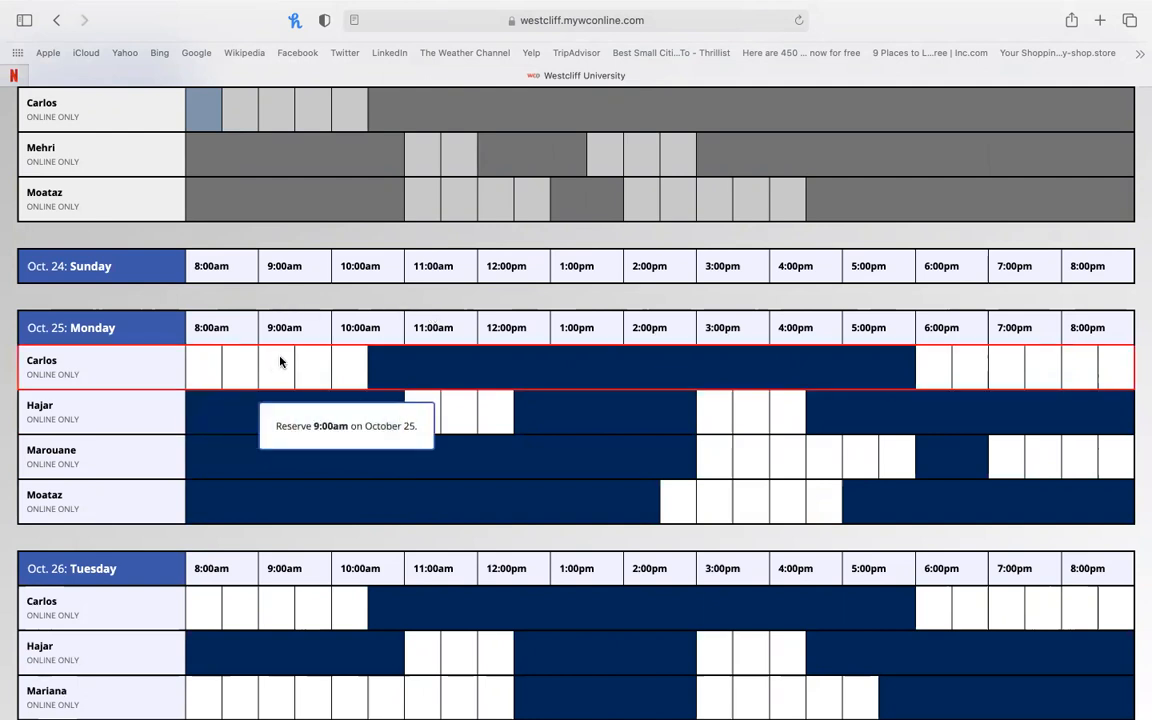
mouse_move(352, 356)
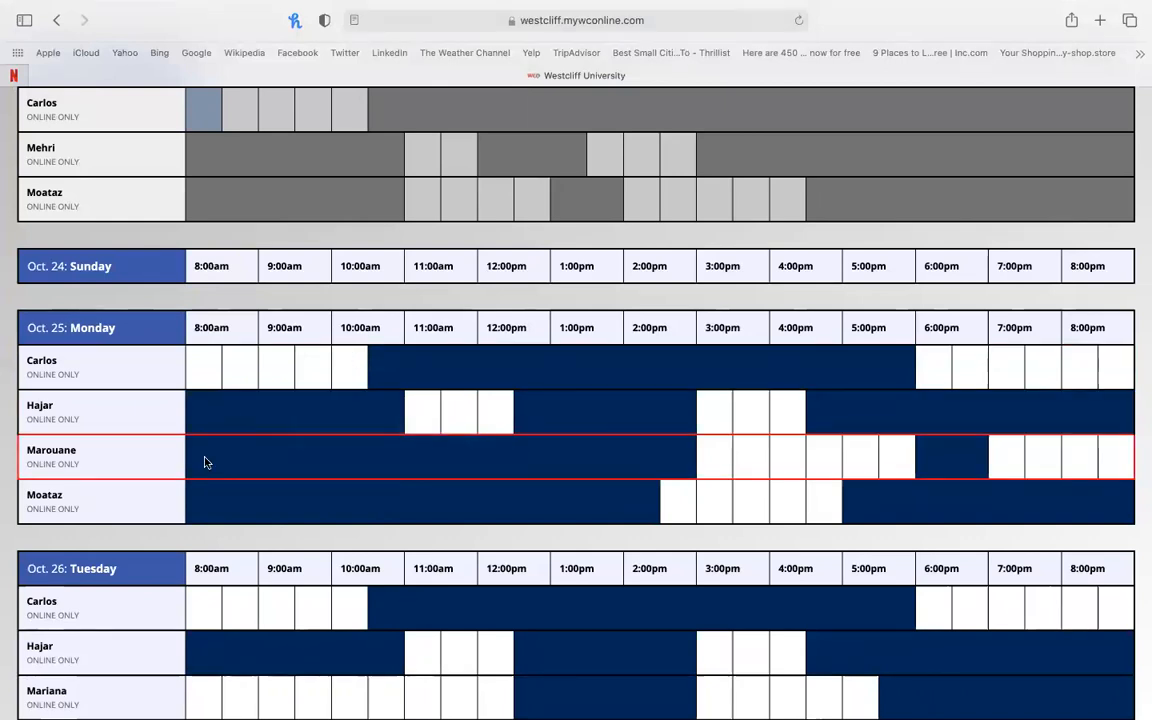
mouse_move(330, 452)
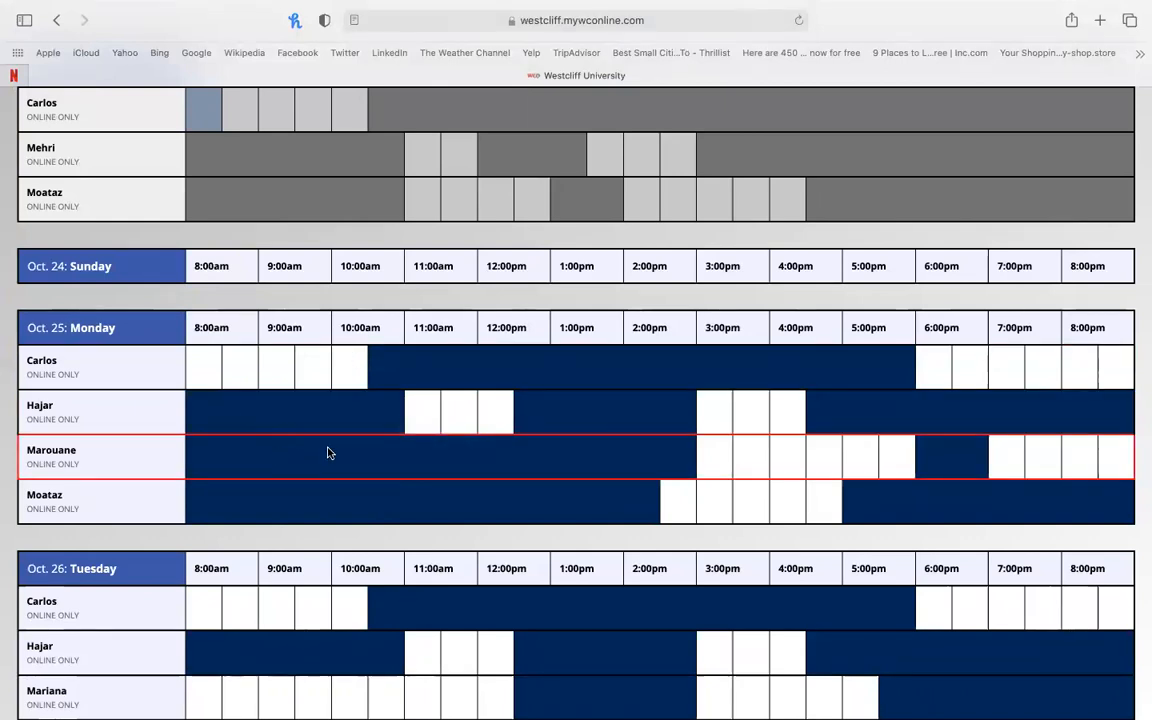
mouse_move(204, 368)
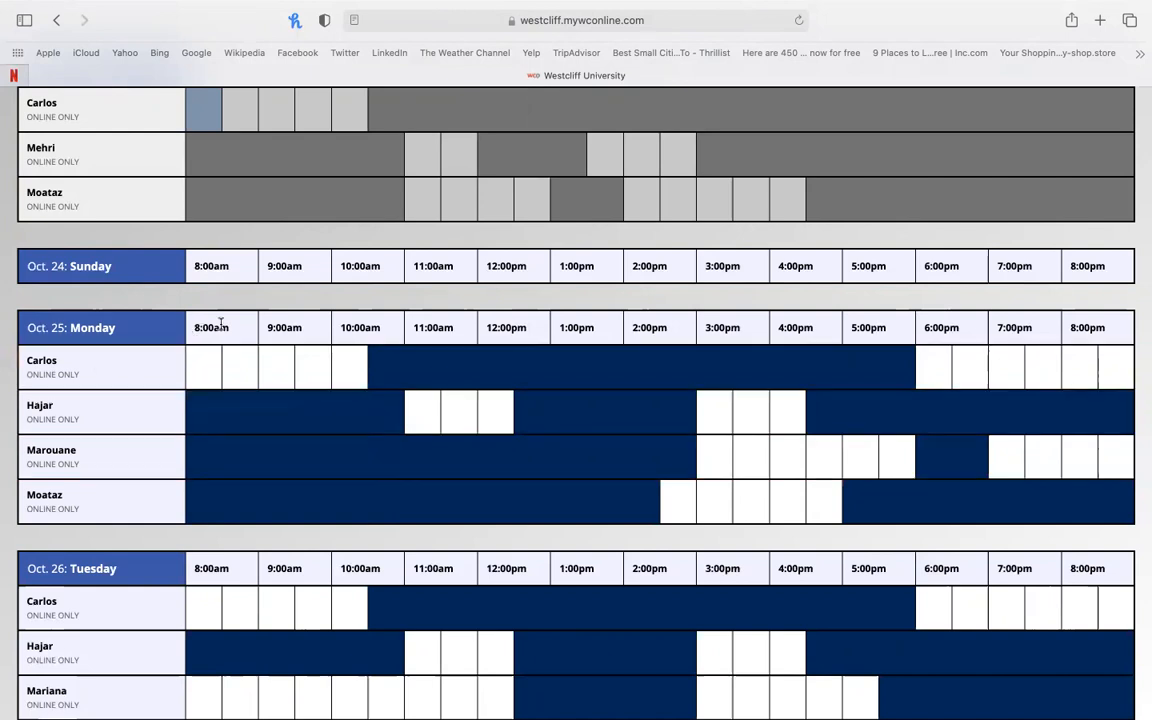
click(204, 368)
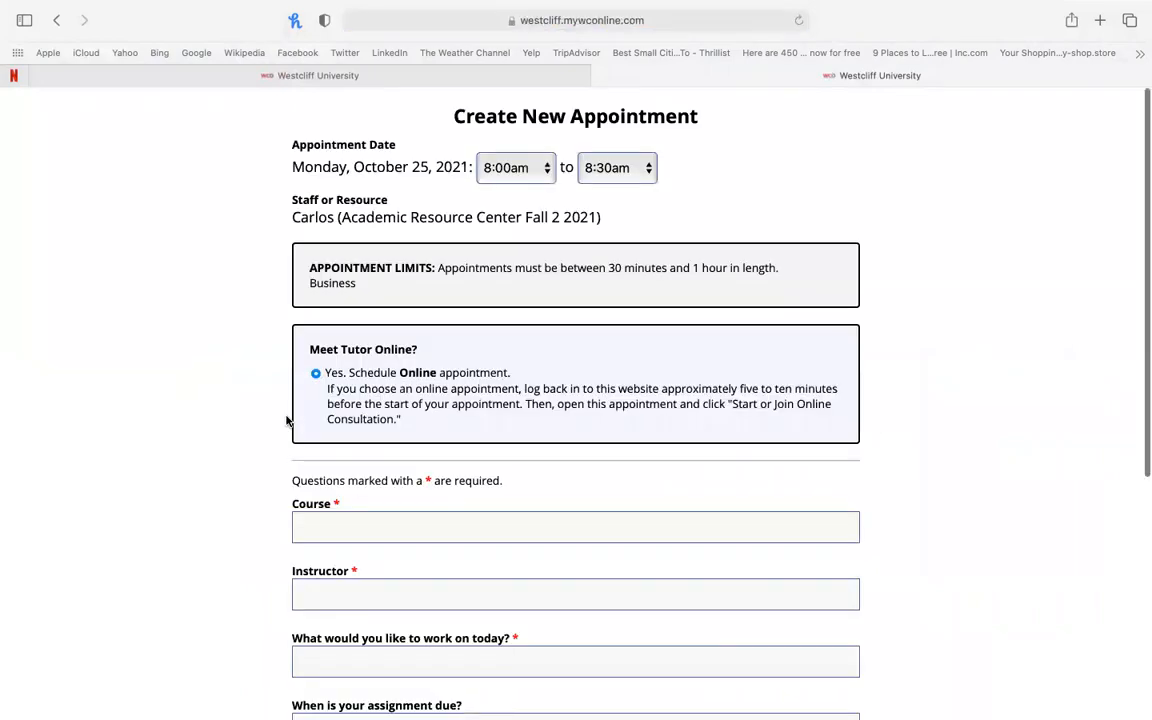
mouse_move(448, 144)
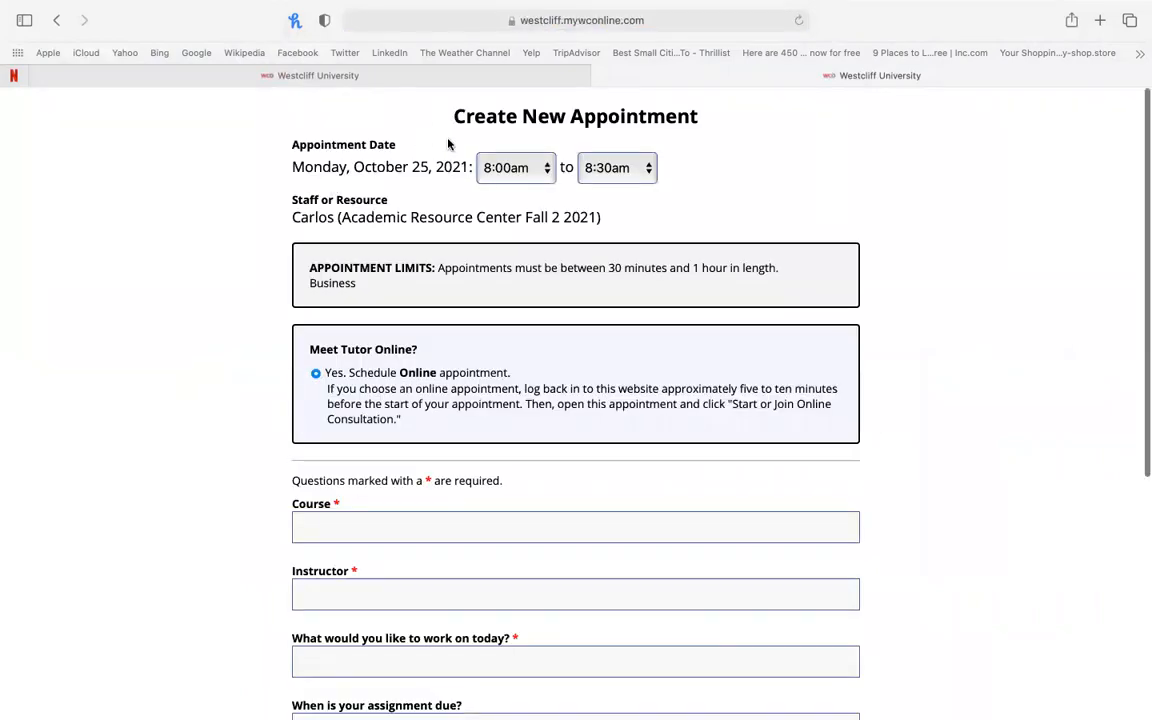
mouse_move(336, 180)
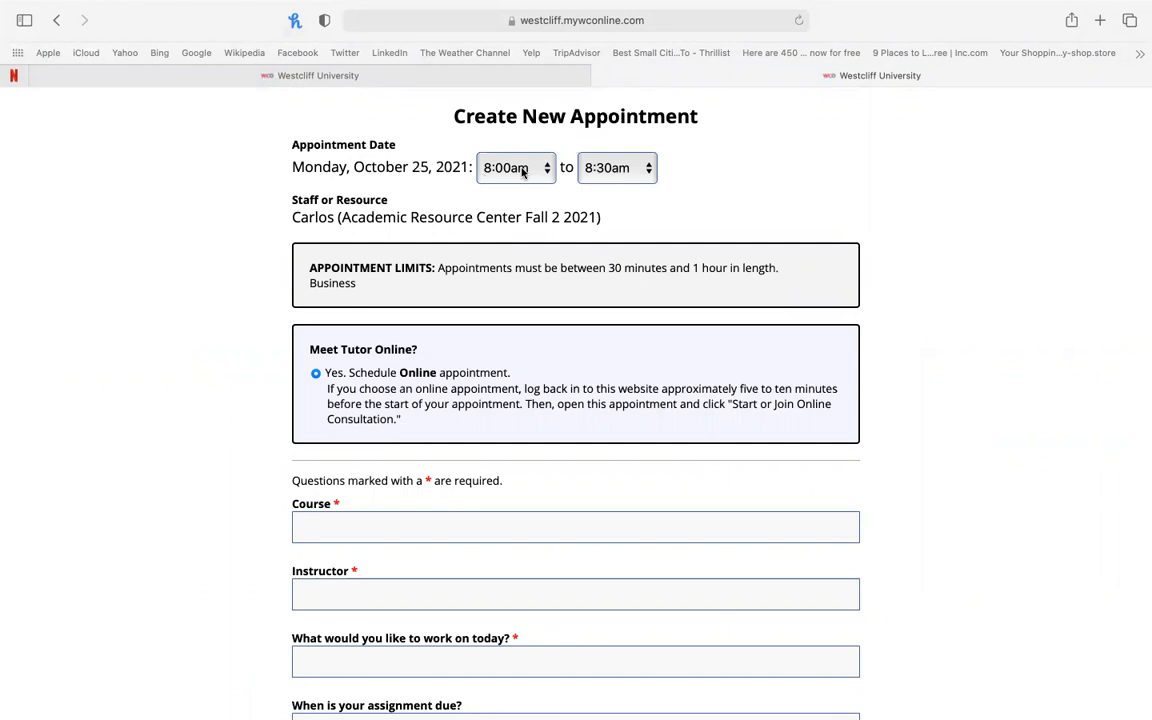
mouse_move(268, 216)
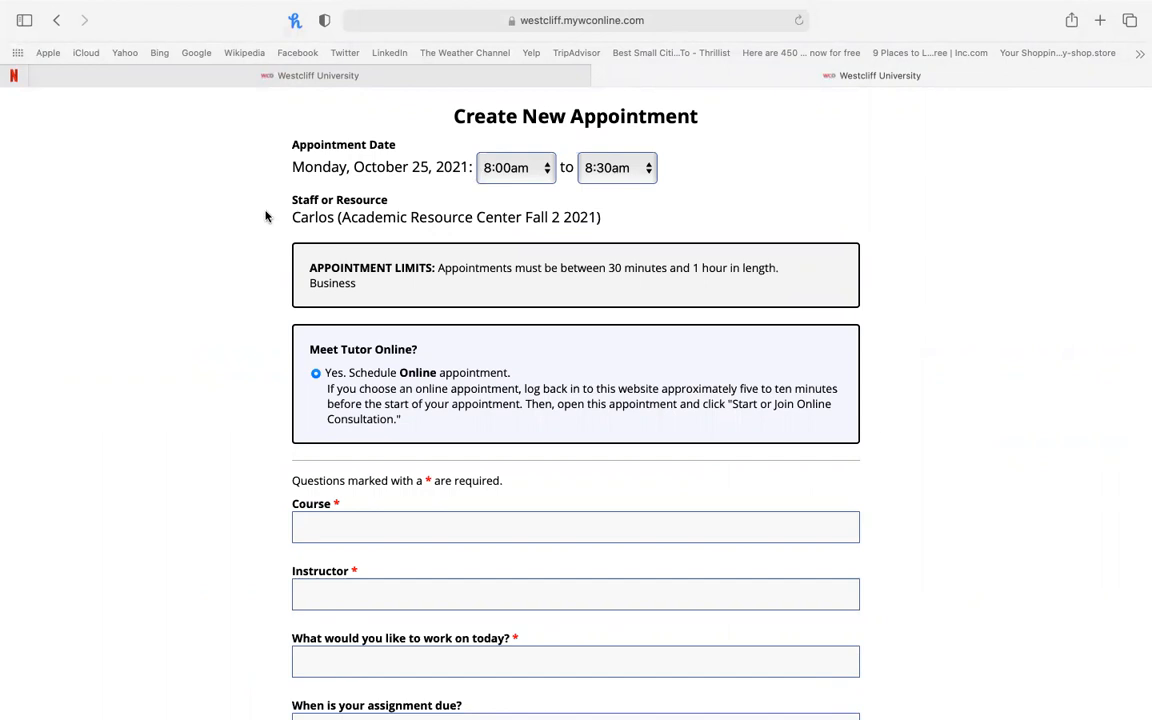
mouse_move(324, 242)
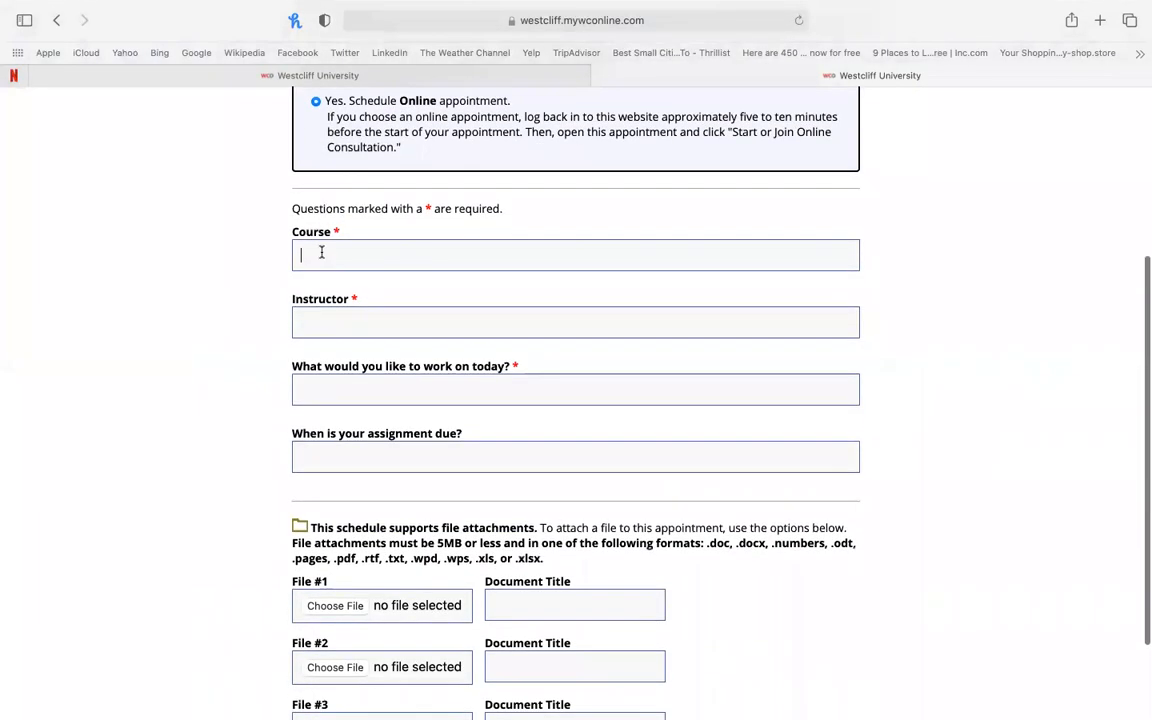
Enter course EDU 311, instructor Dr. Star, work topic APA and flow, and due date 10/26
text(EDU 3)
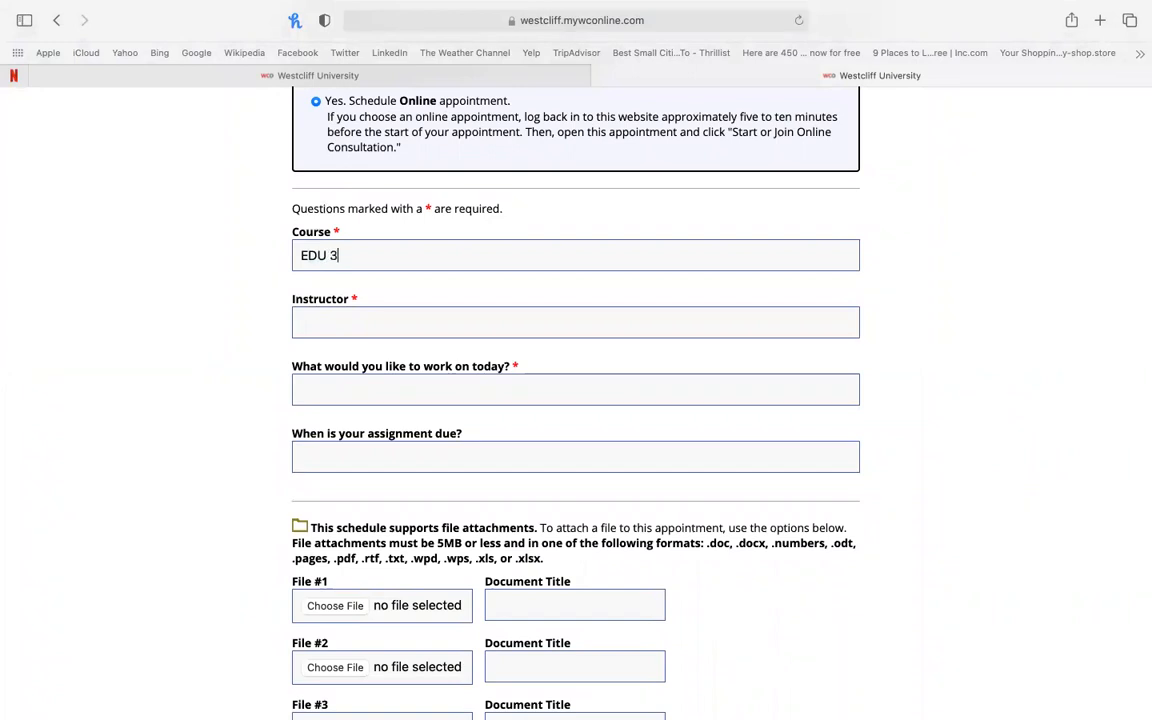
text(11)
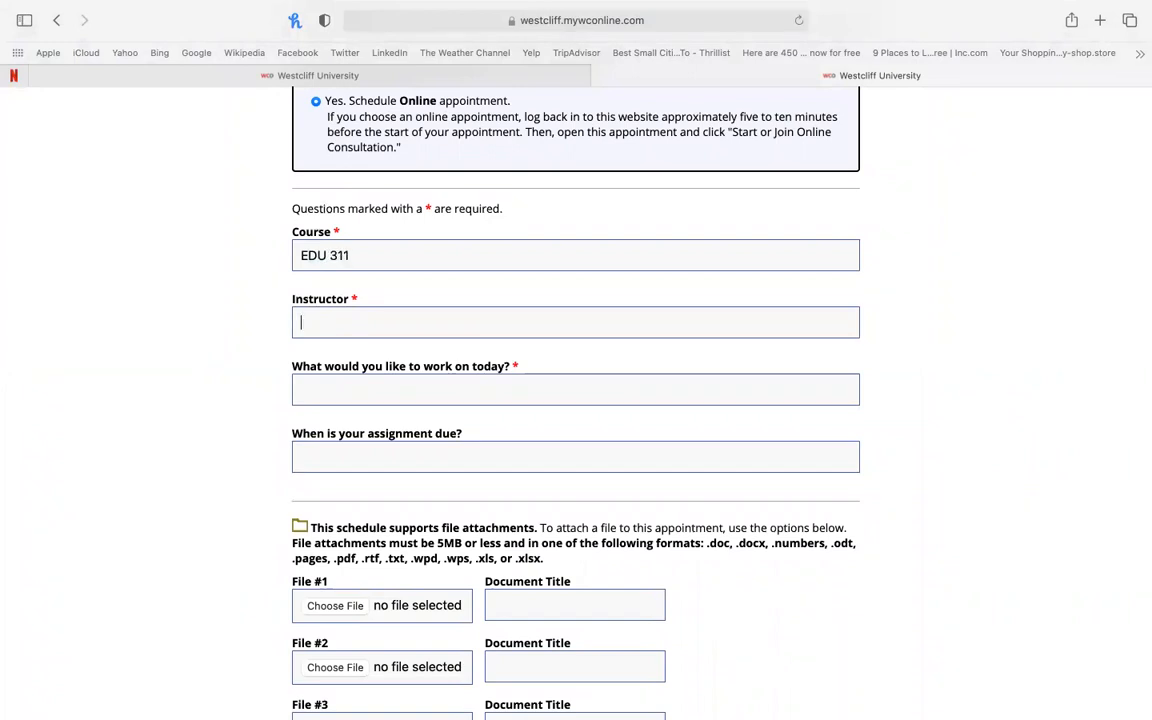
text(Dr. Star)
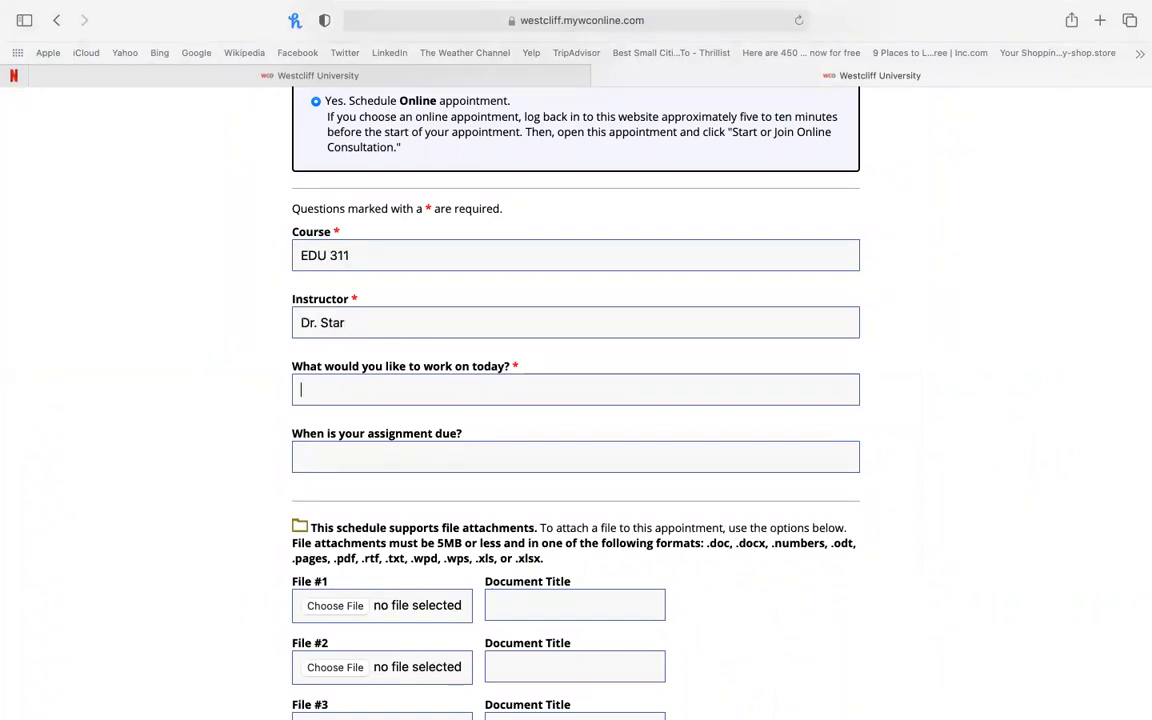
text(APA and flow)
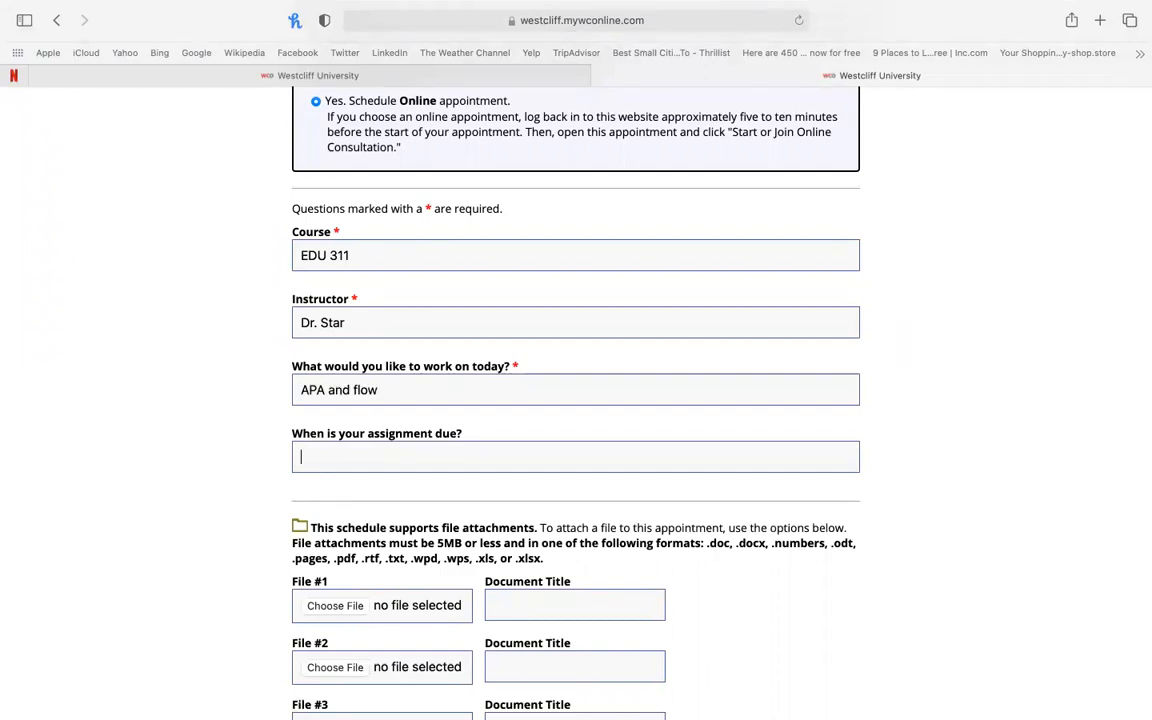
text(10/26)
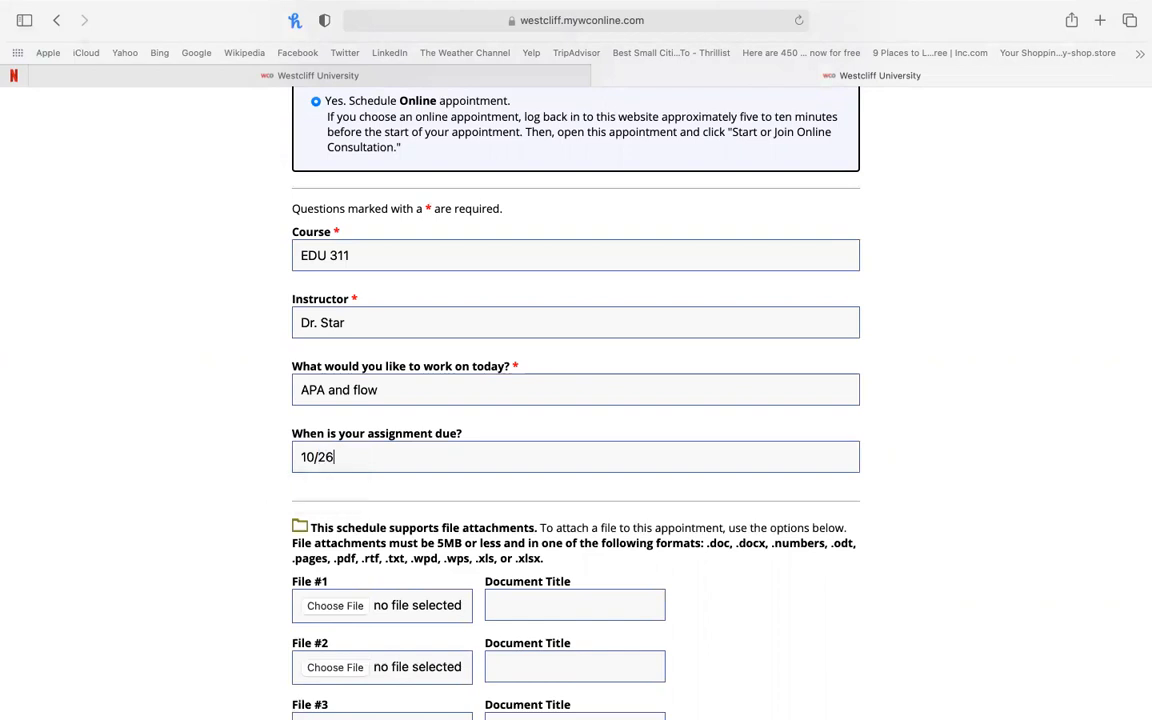
scroll(down, 3)
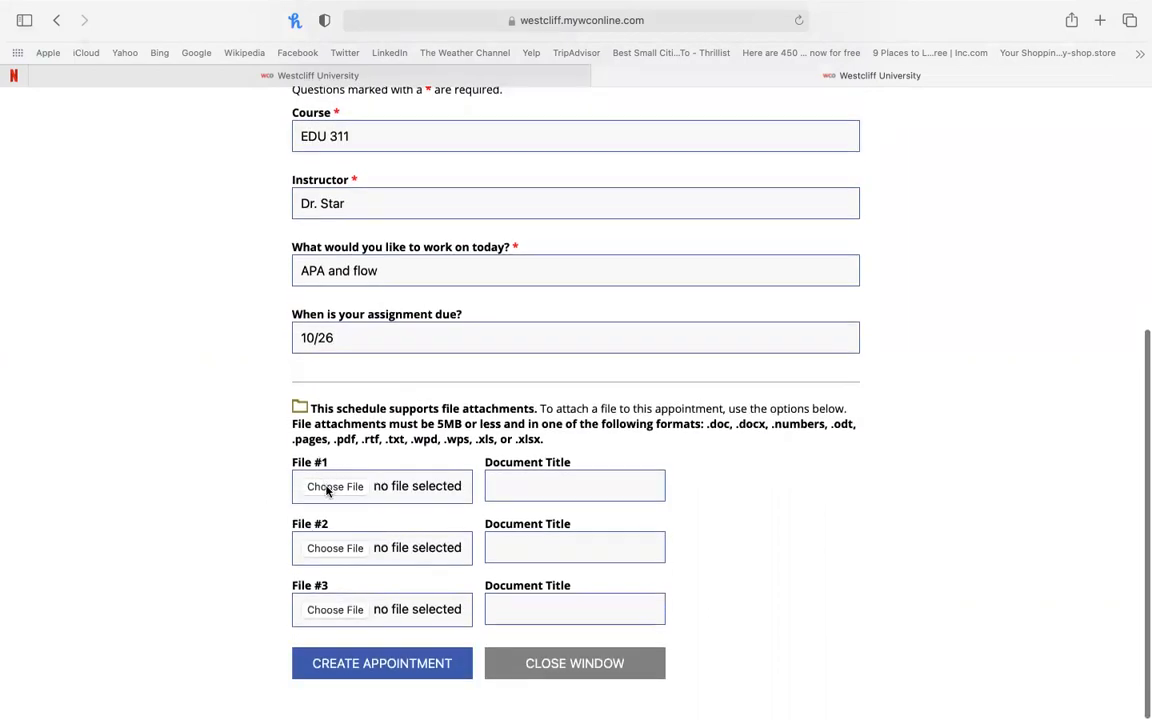
Upload Student Sample.docx as File #1 and submit the appointment
click(336, 486)
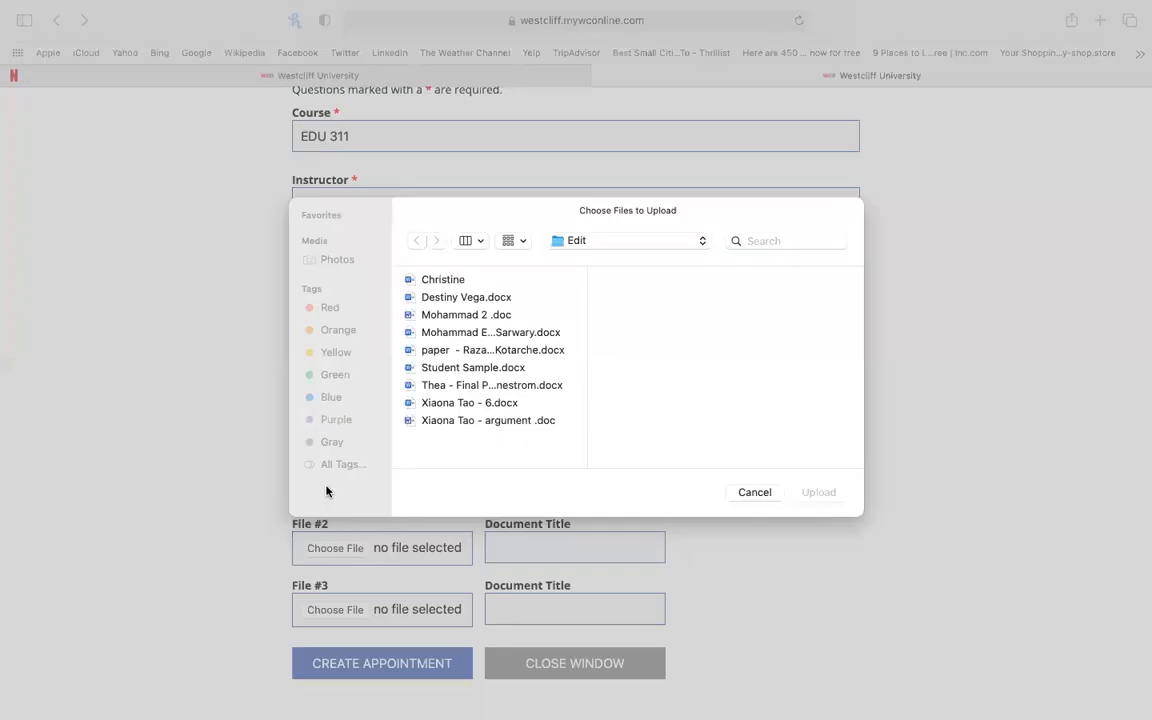
click(472, 370)
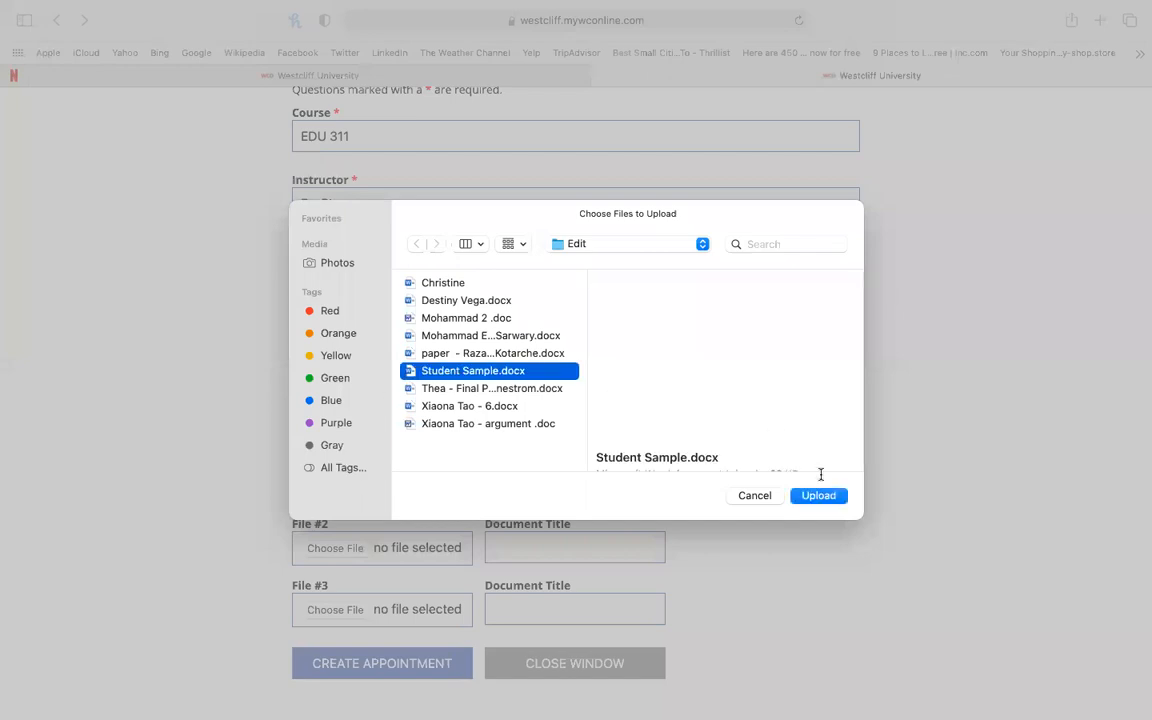
click(818, 496)
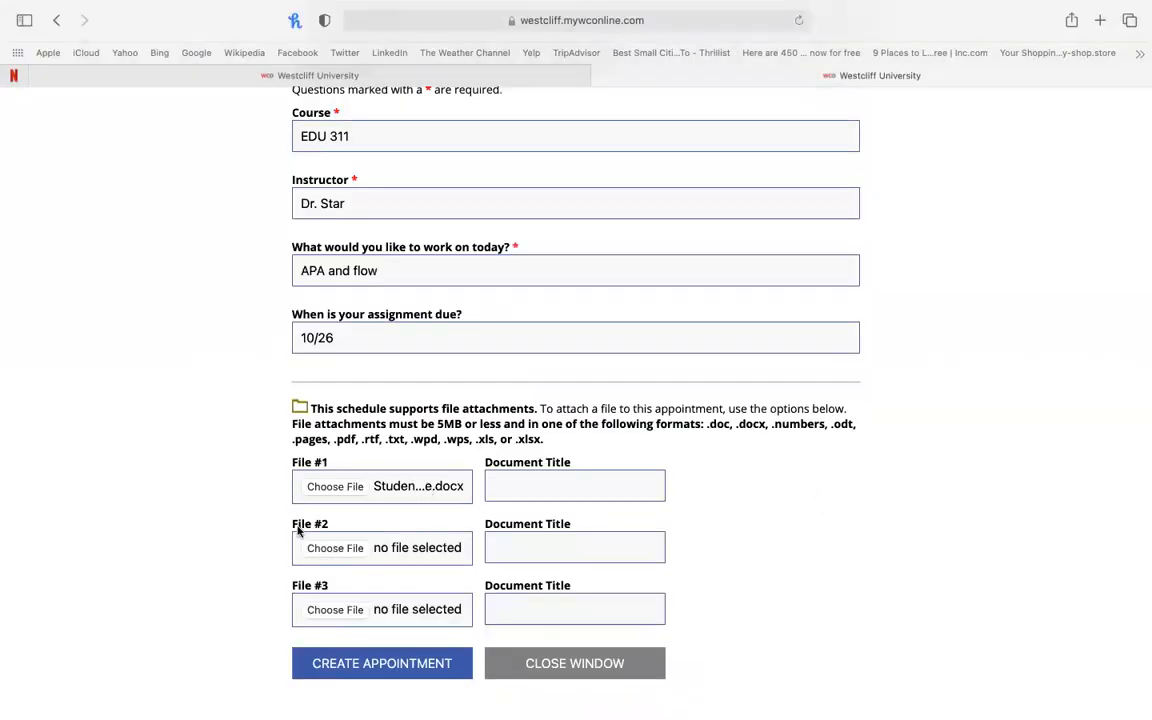
click(382, 664)
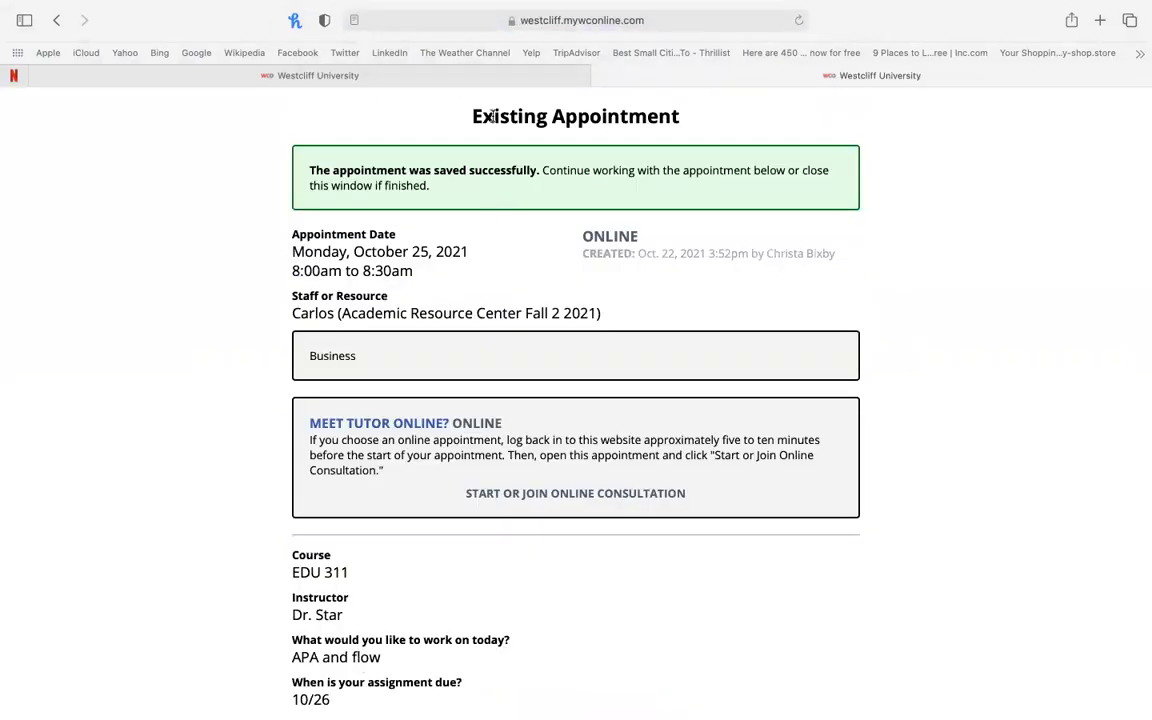
mouse_move(476, 160)
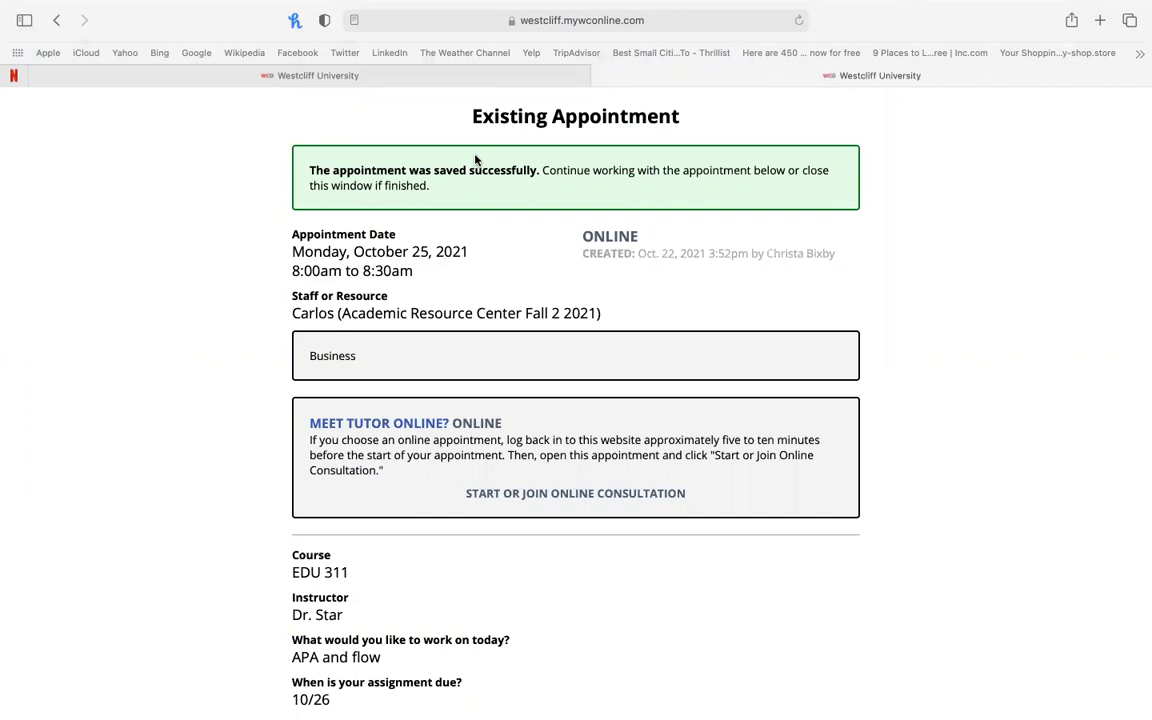
mouse_move(460, 140)
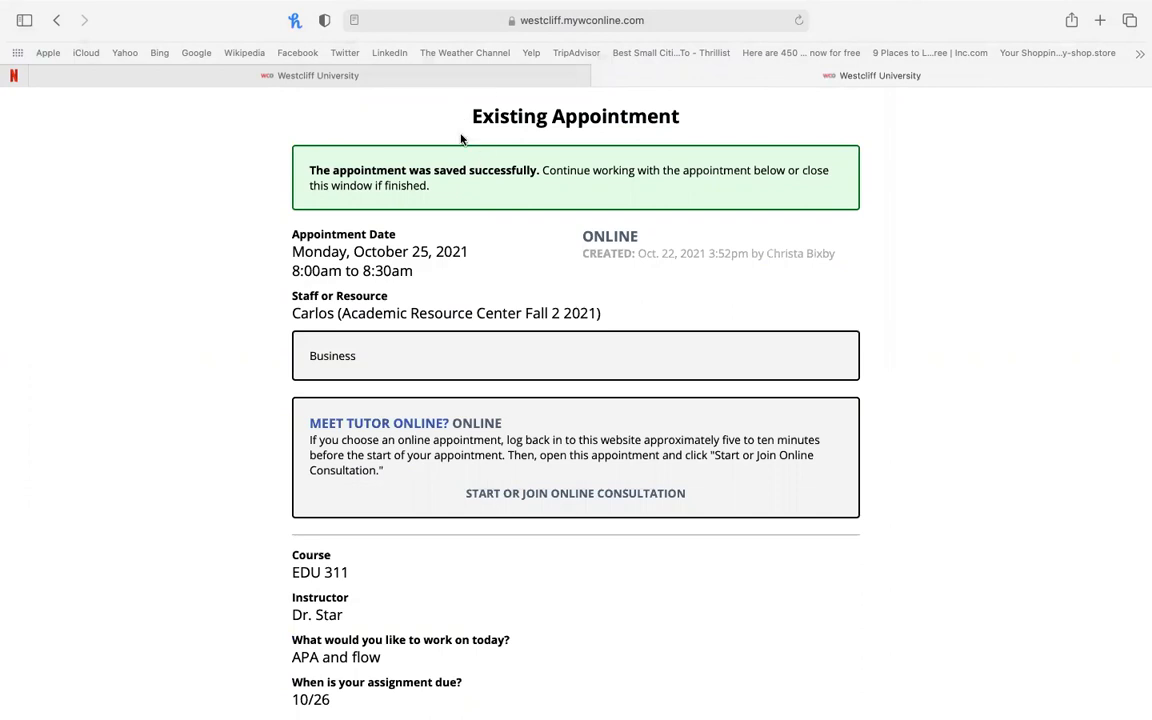
Review the Existing Appointment page's details and attachment, then return to the schedule
scroll(down, 3)
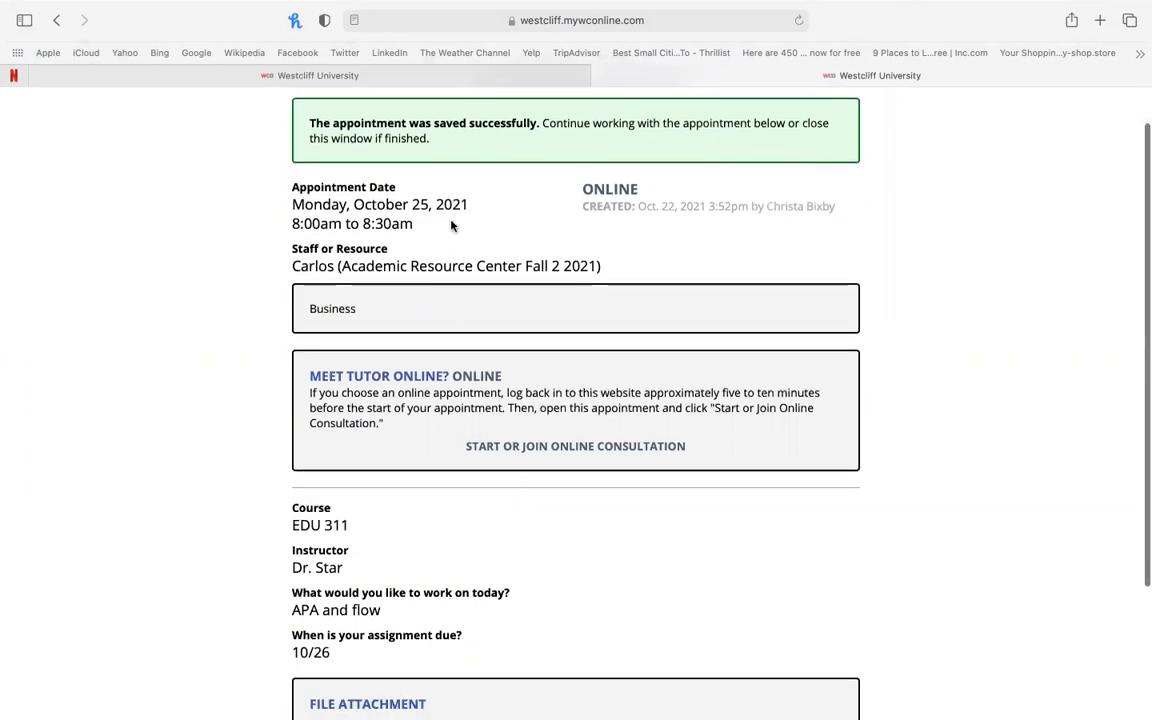
scroll(down, 3)
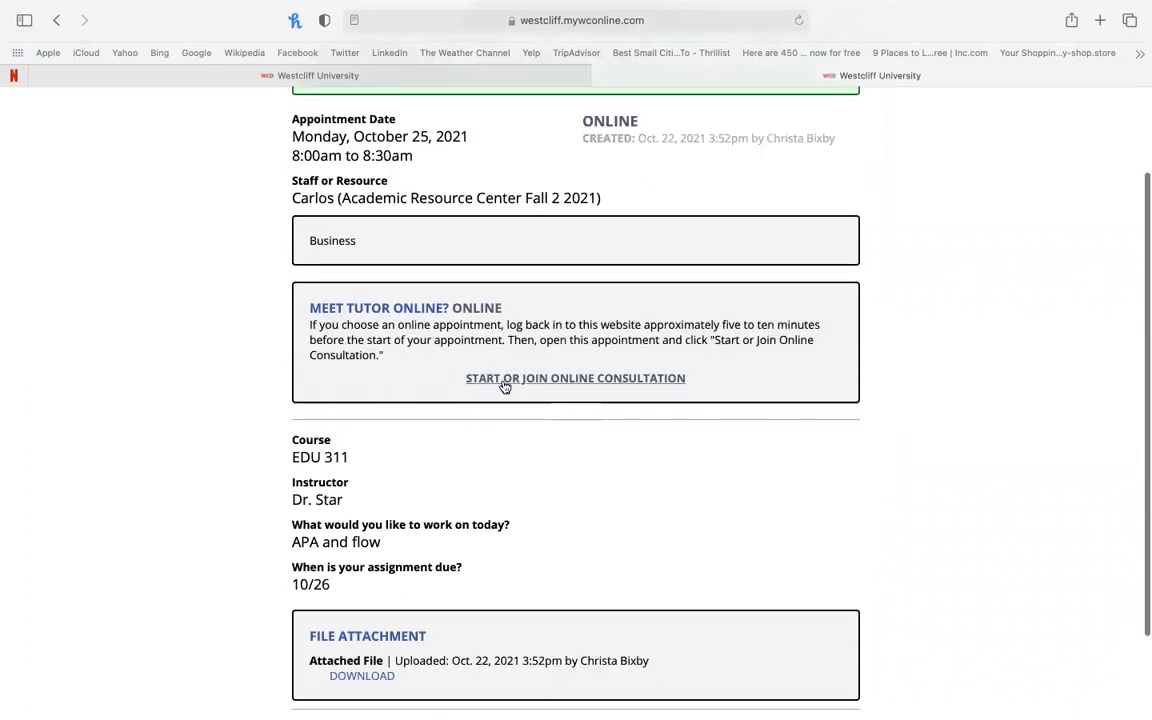
mouse_move(558, 380)
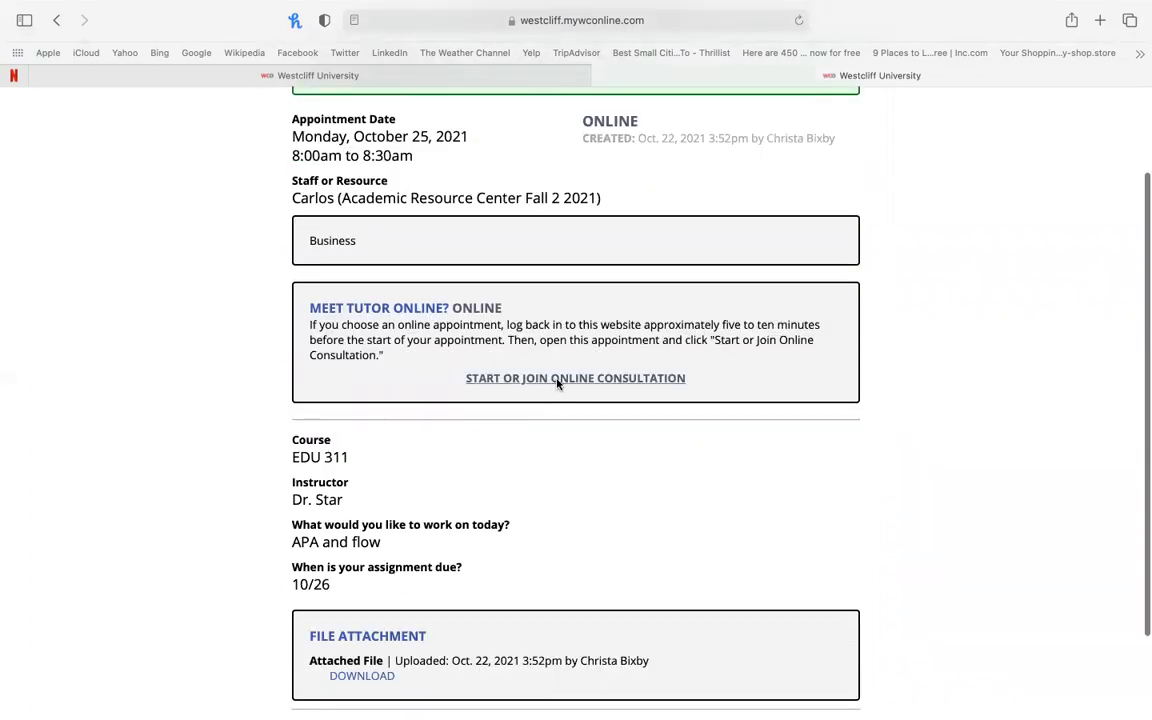
click(576, 378)
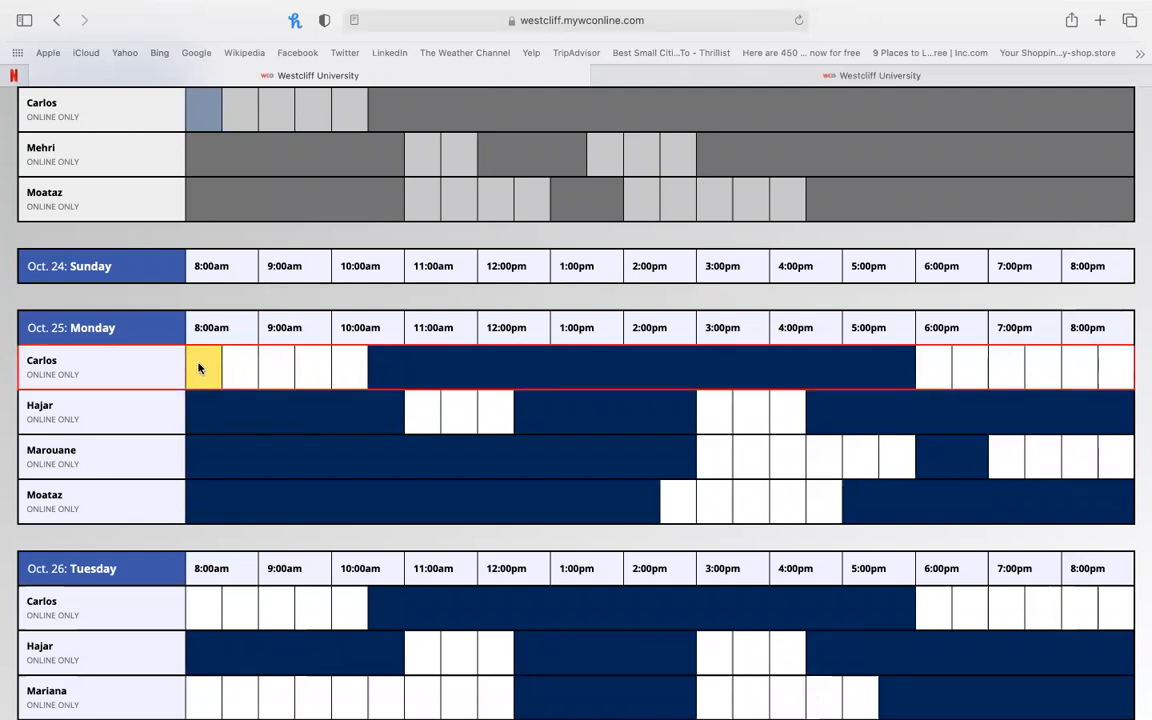
Open Carlos's booked 8:00am Oct. 25 slot to view the saved appointment
click(204, 366)
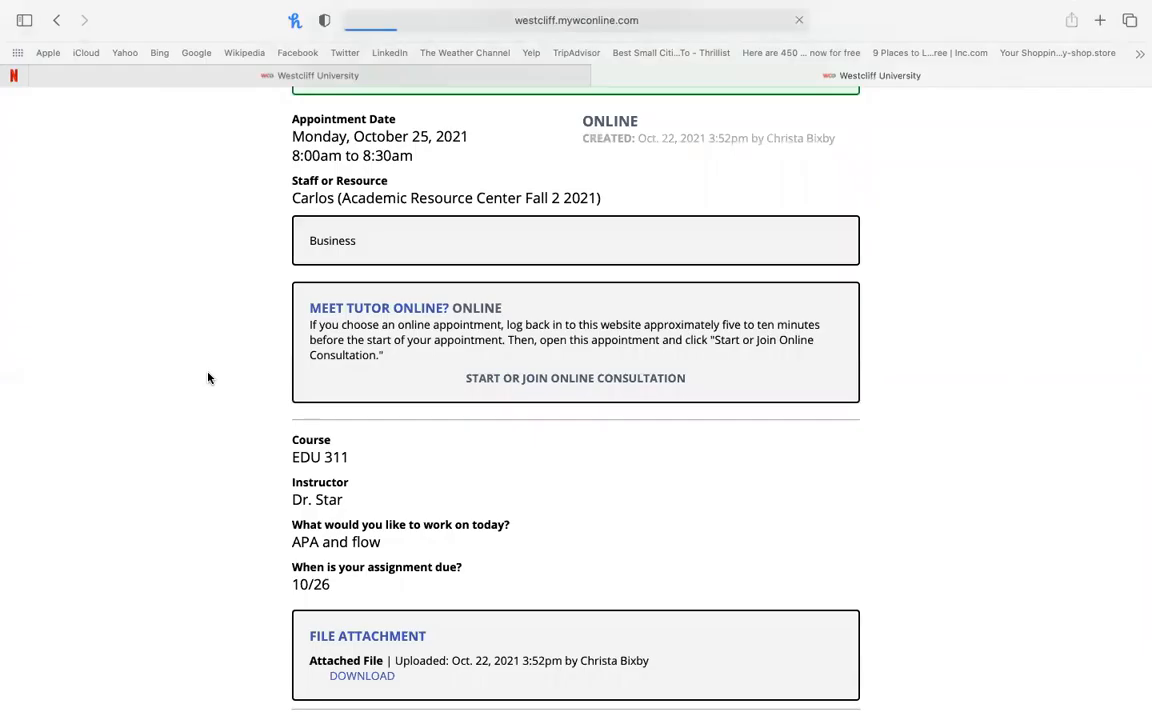